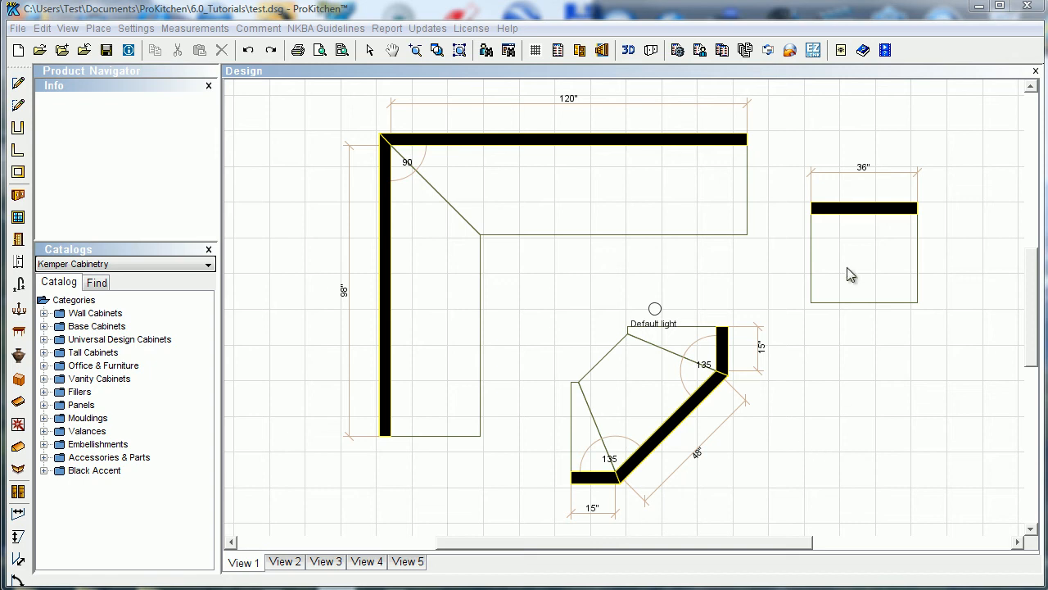
pyautogui.moveTo(805, 447)
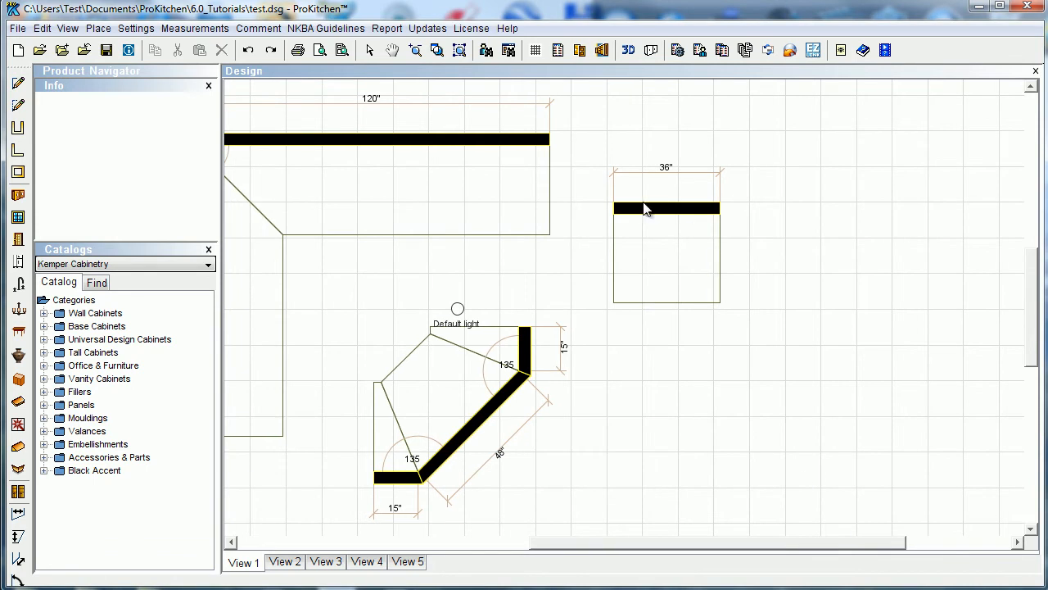
# Open the context menu on the 36" straight wall to resize it.
pyautogui.rightClick(647, 207)
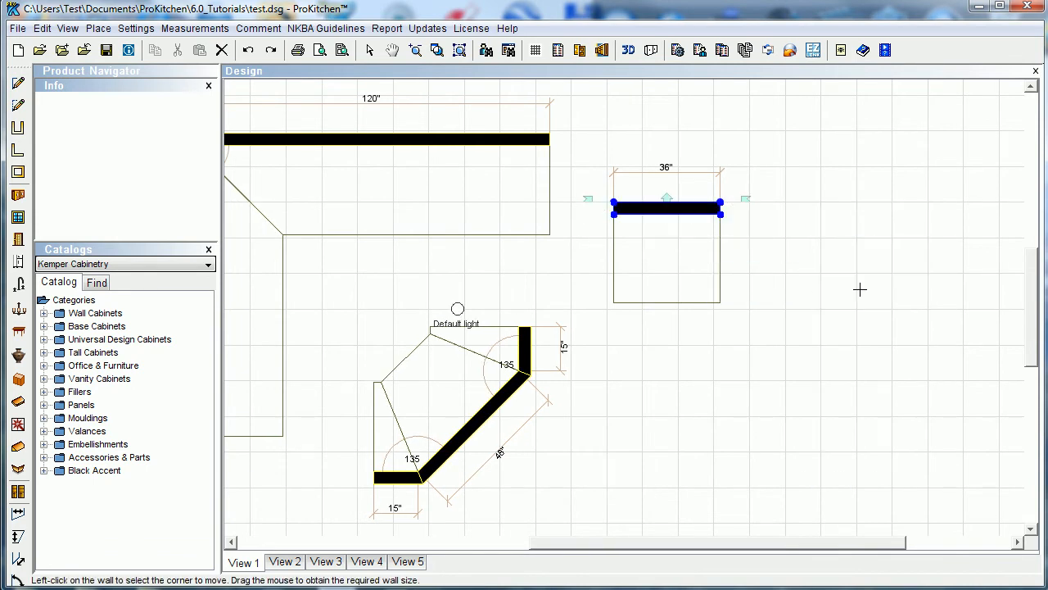
pyautogui.moveTo(741, 243)
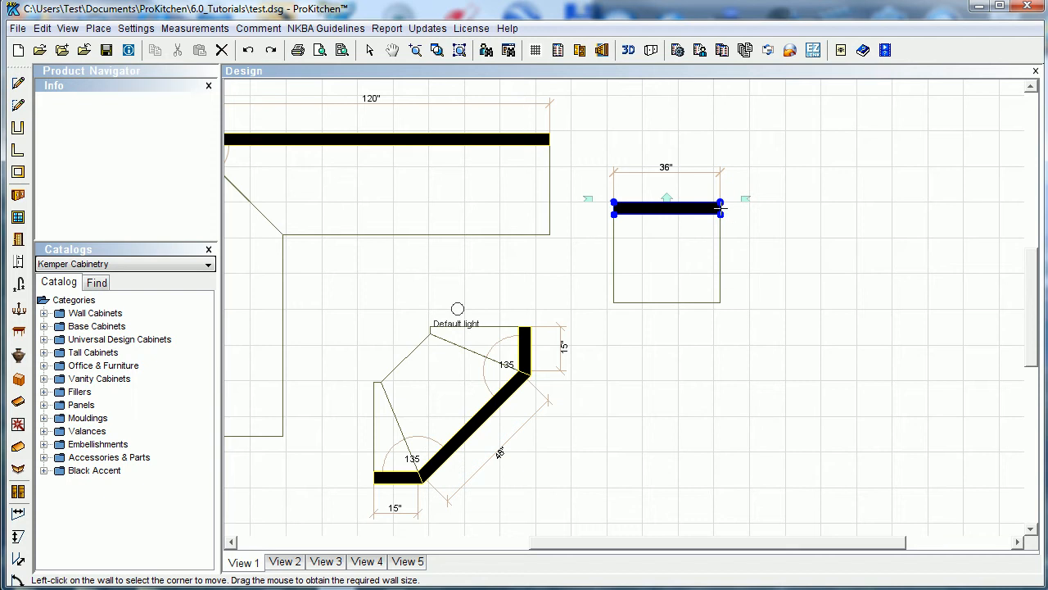
# Drag the straight wall's right endpoint longer and enter a 48" length.
pyautogui.moveTo(720, 208); pyautogui.dragTo(847, 209)
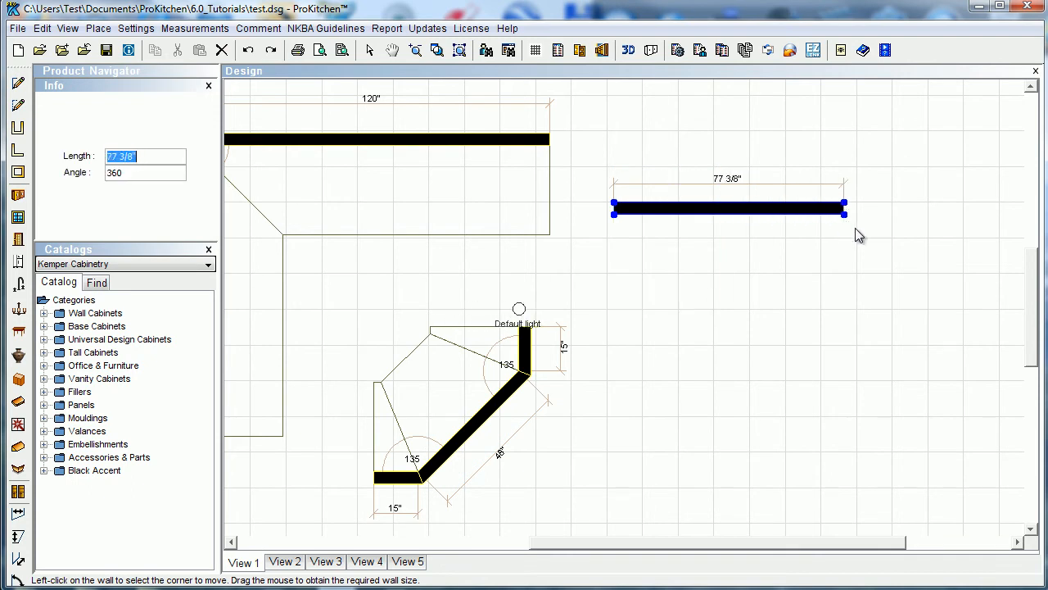
pyautogui.moveTo(847, 209); pyautogui.dragTo(837, 209)
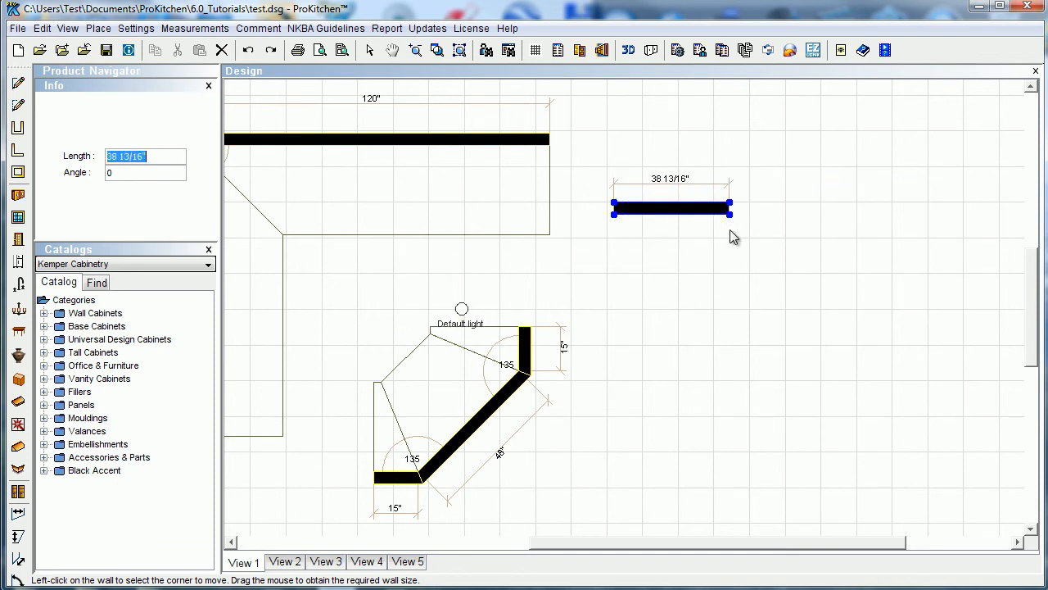
pyautogui.moveTo(732, 208); pyautogui.dragTo(794, 208)
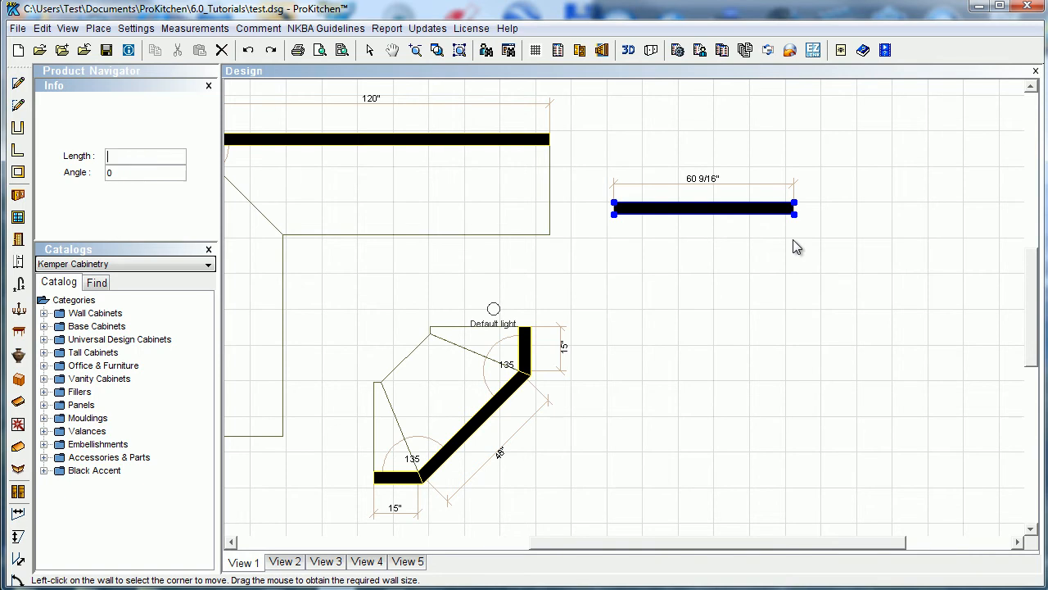
pyautogui.write('48')
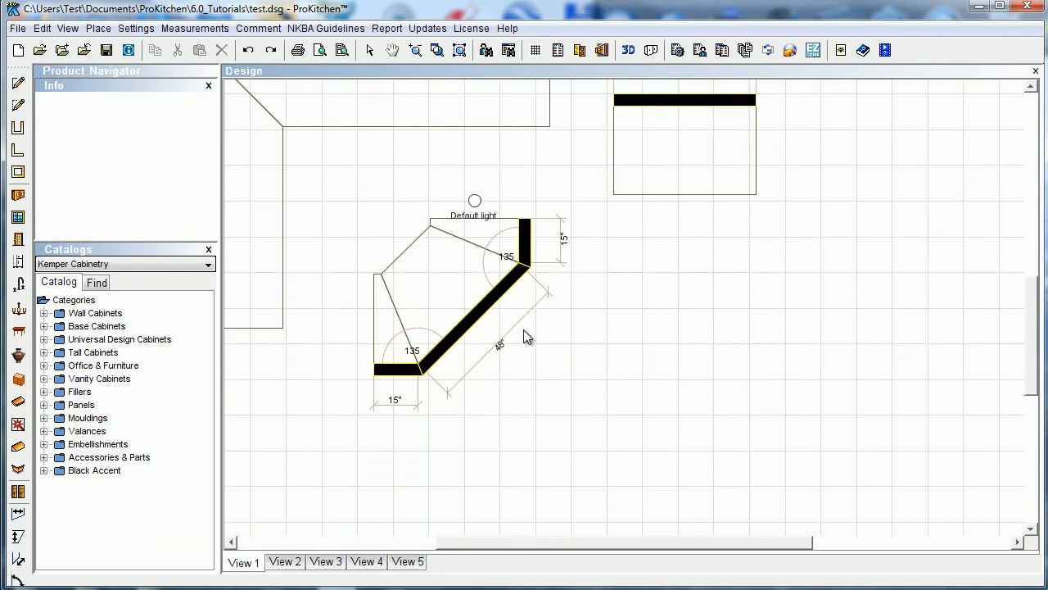
pyautogui.moveTo(470, 325)
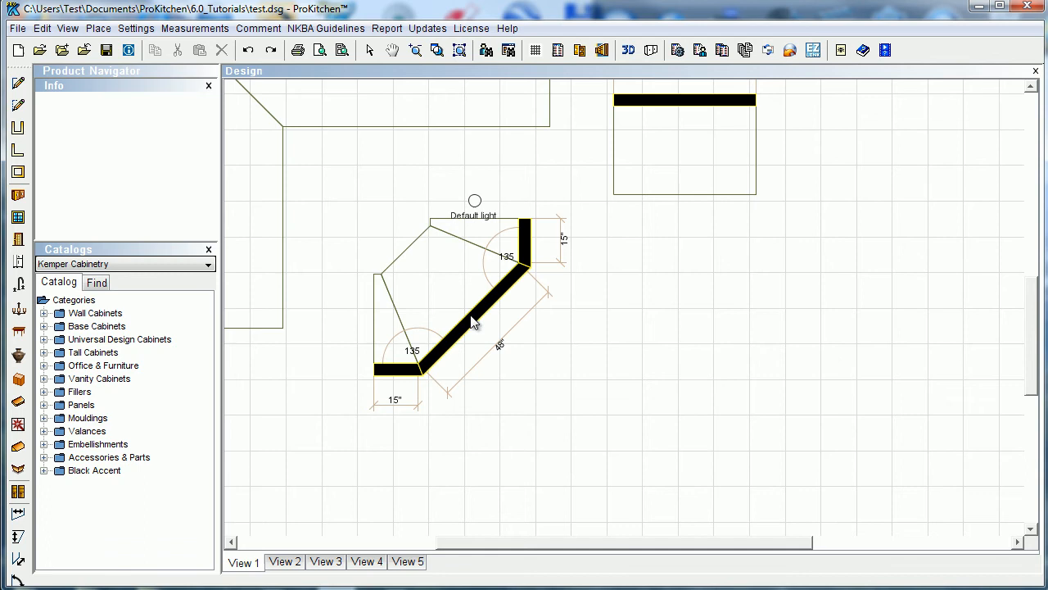
# Choose Resize for Wall #2, the angled middle wall, from its context menu.
pyautogui.rightClick(474, 321)
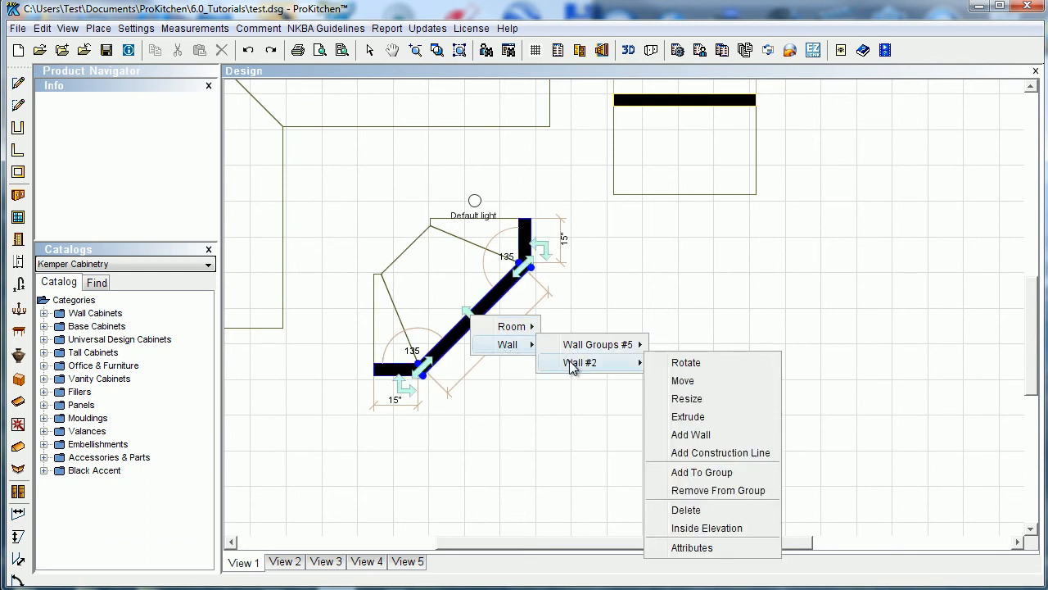
pyautogui.moveTo(712, 398)
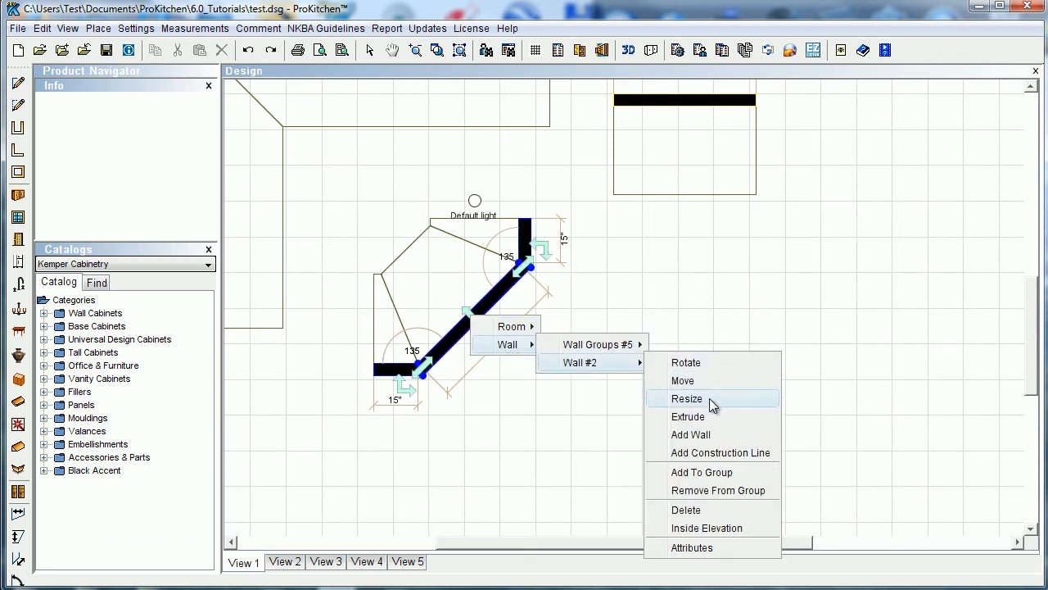
pyautogui.click(687, 398)
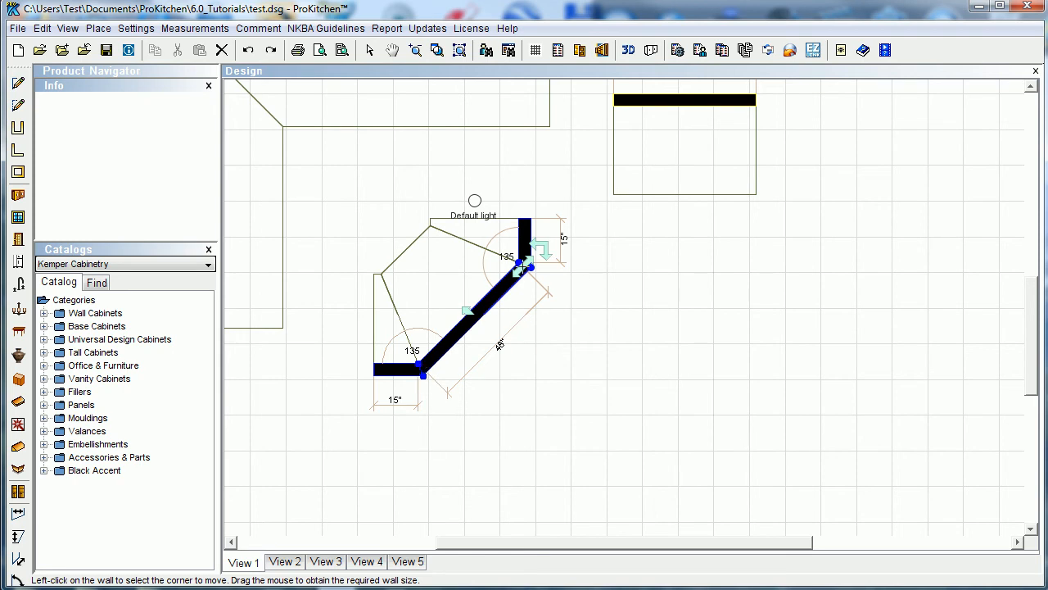
# Drag the angled wall's upper corner to lengthen it, then shorten it to about 45 3/4".
pyautogui.click(522, 266)
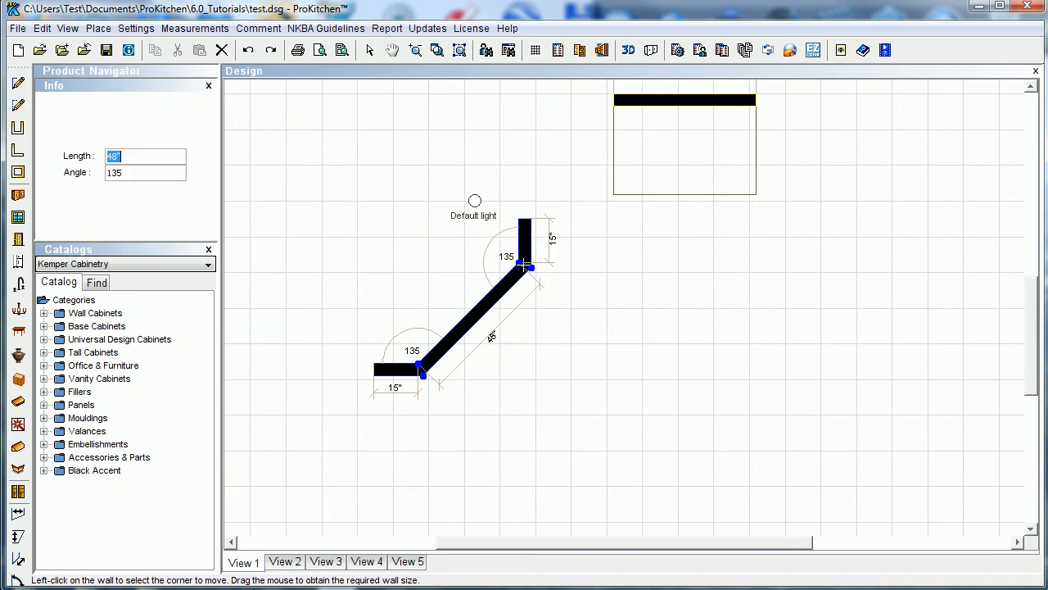
pyautogui.moveTo(528, 266); pyautogui.dragTo(627, 168)
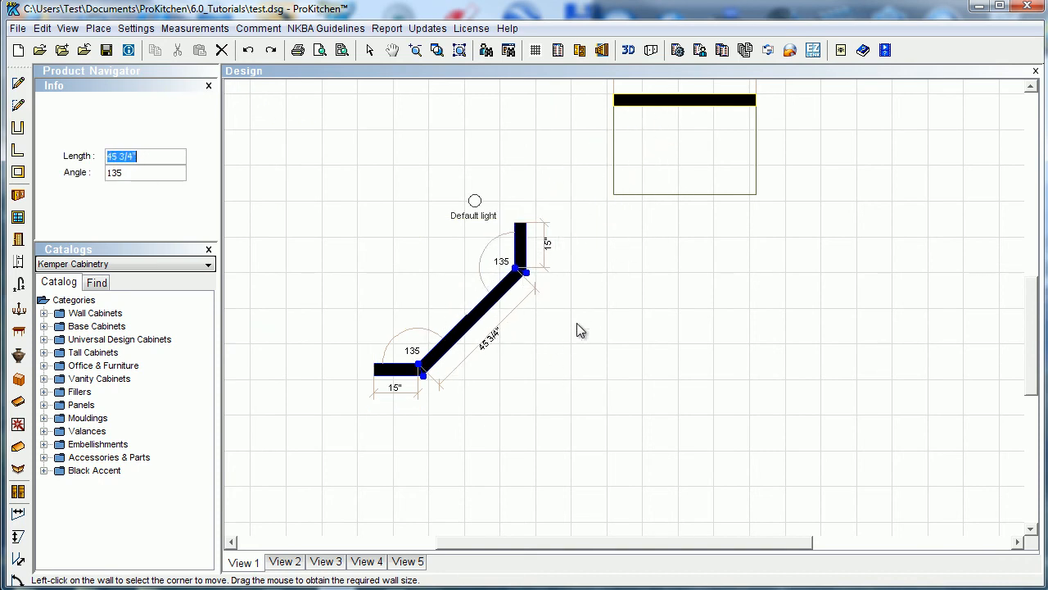
pyautogui.moveTo(524, 272); pyautogui.dragTo(549, 241)
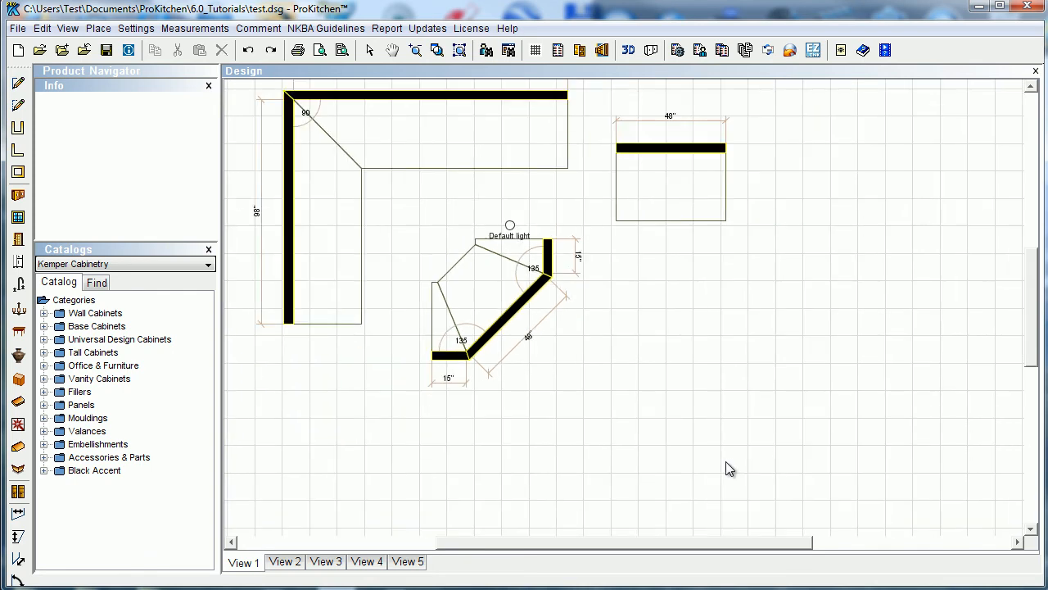
pyautogui.moveTo(546, 315)
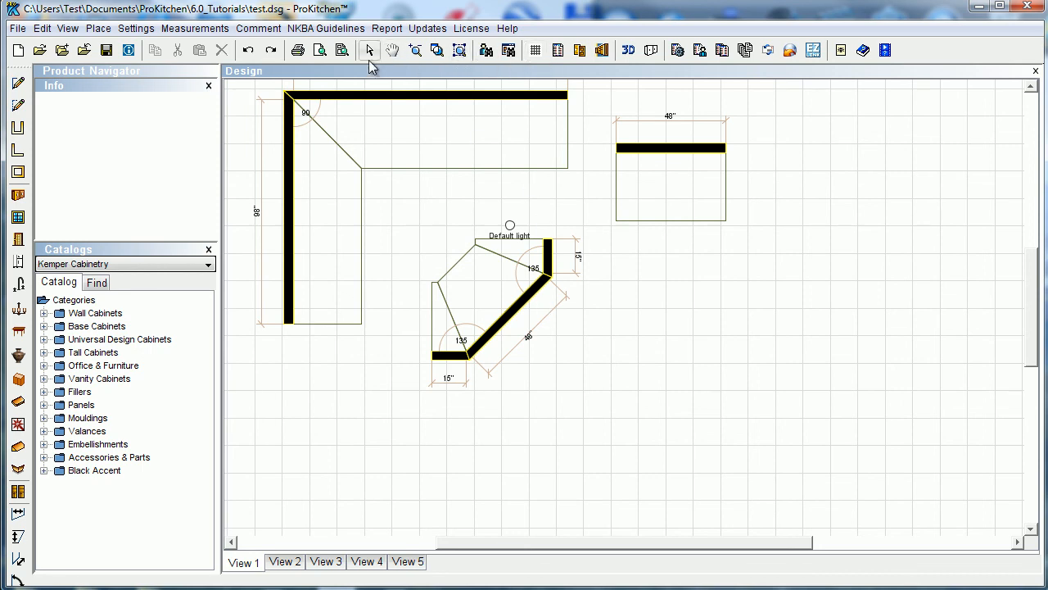
pyautogui.moveTo(507, 50)
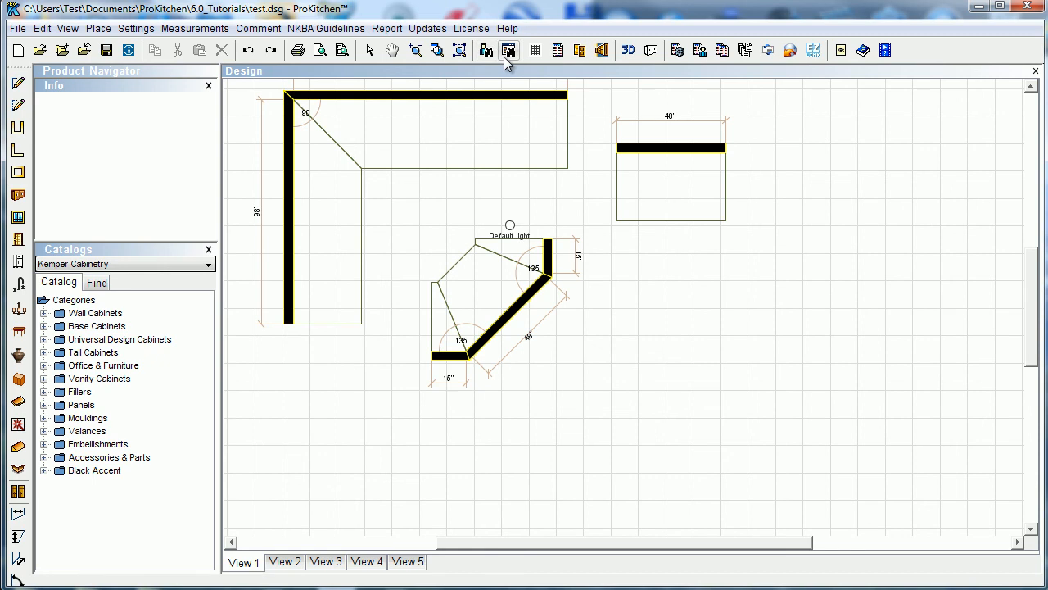
# Zoom to extents to show all three wall layouts with dimensions.
pyautogui.click(460, 50)
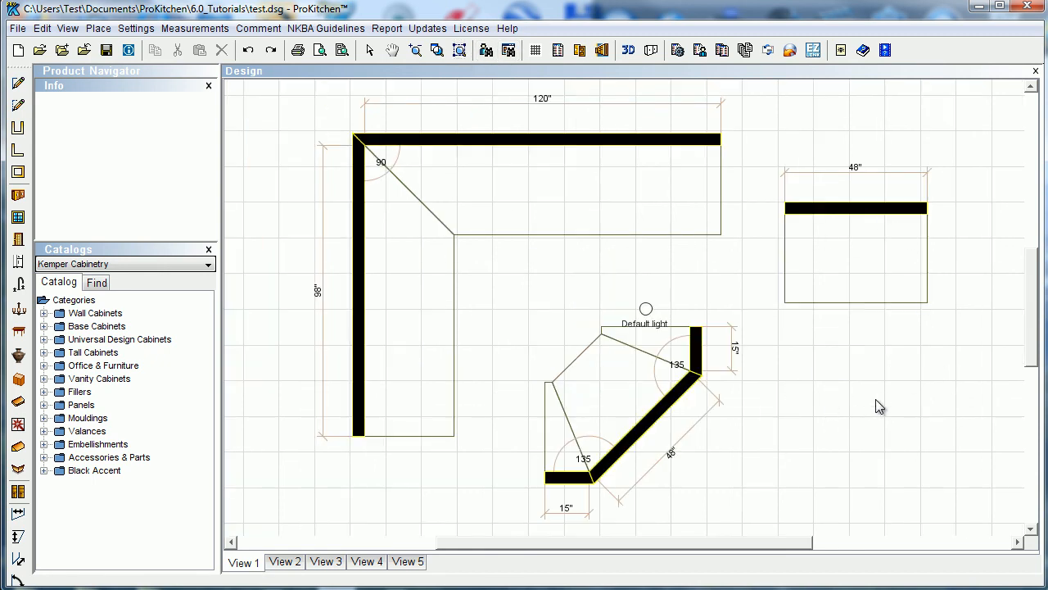
pyautogui.moveTo(855, 416)
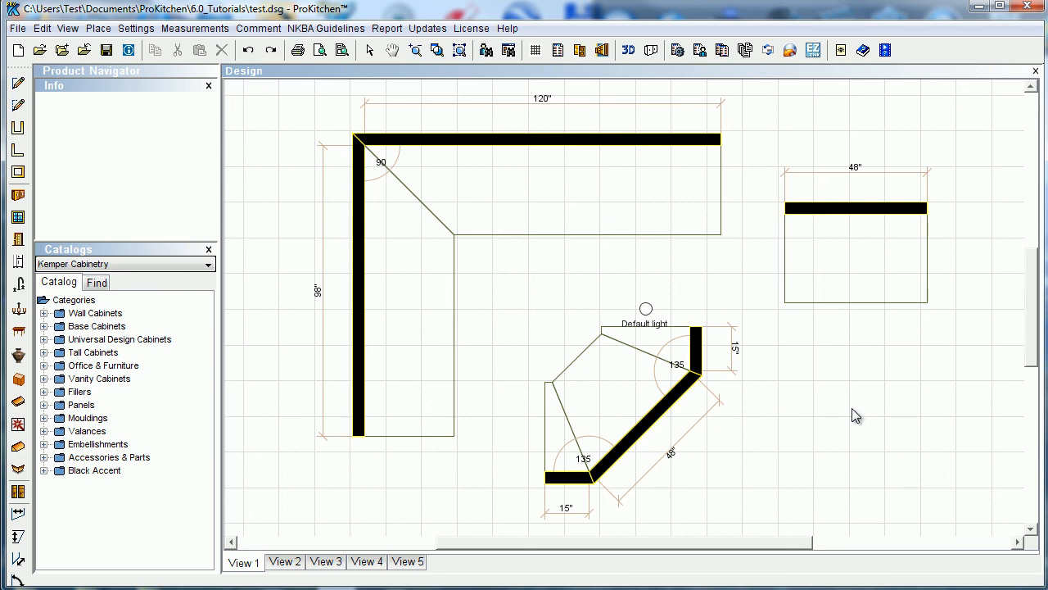